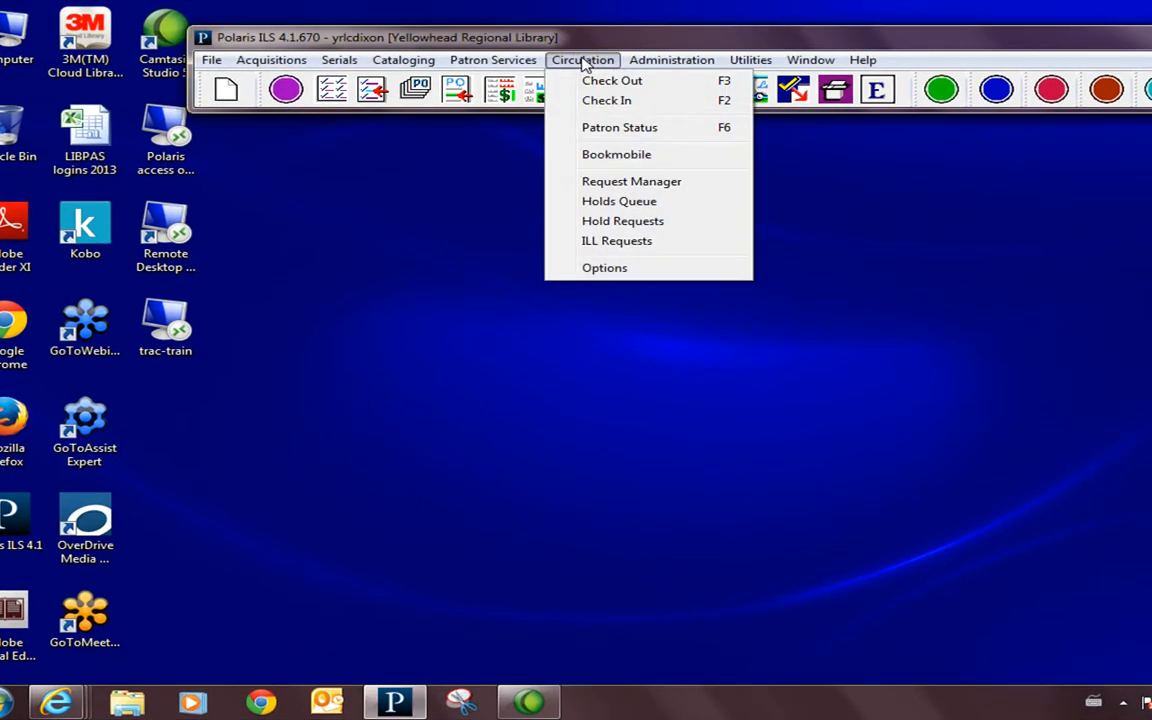
left_click(620, 128)
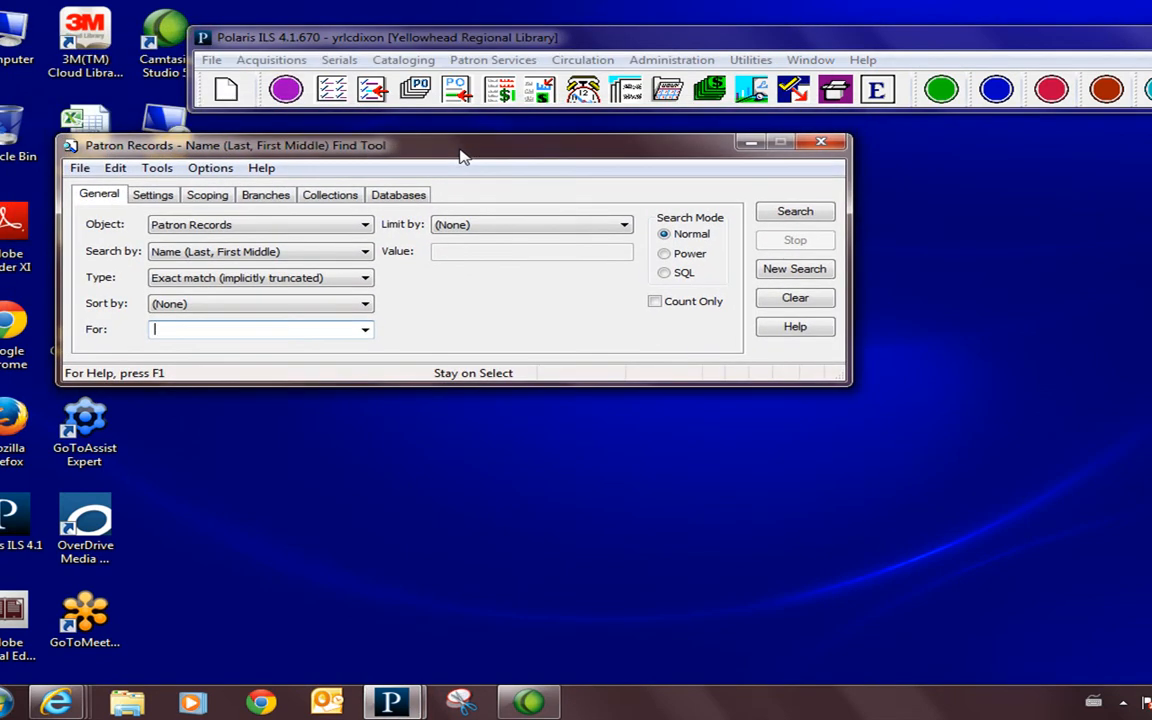
type("dixon, cera")
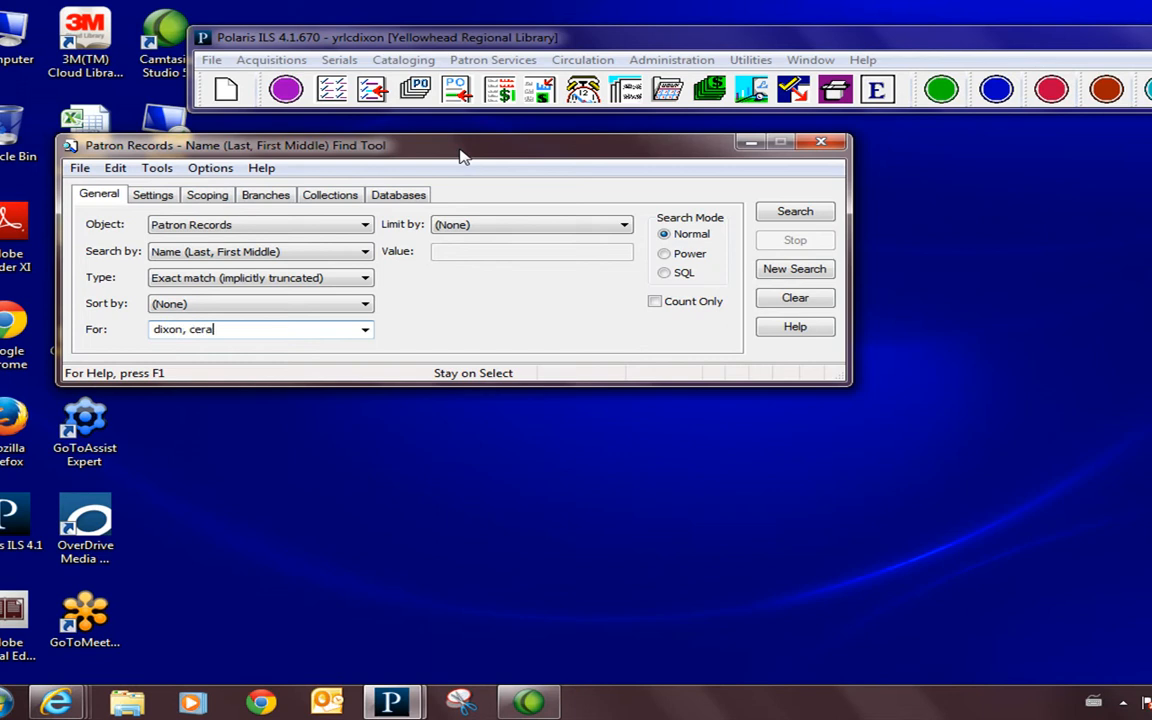
left_click(794, 212)
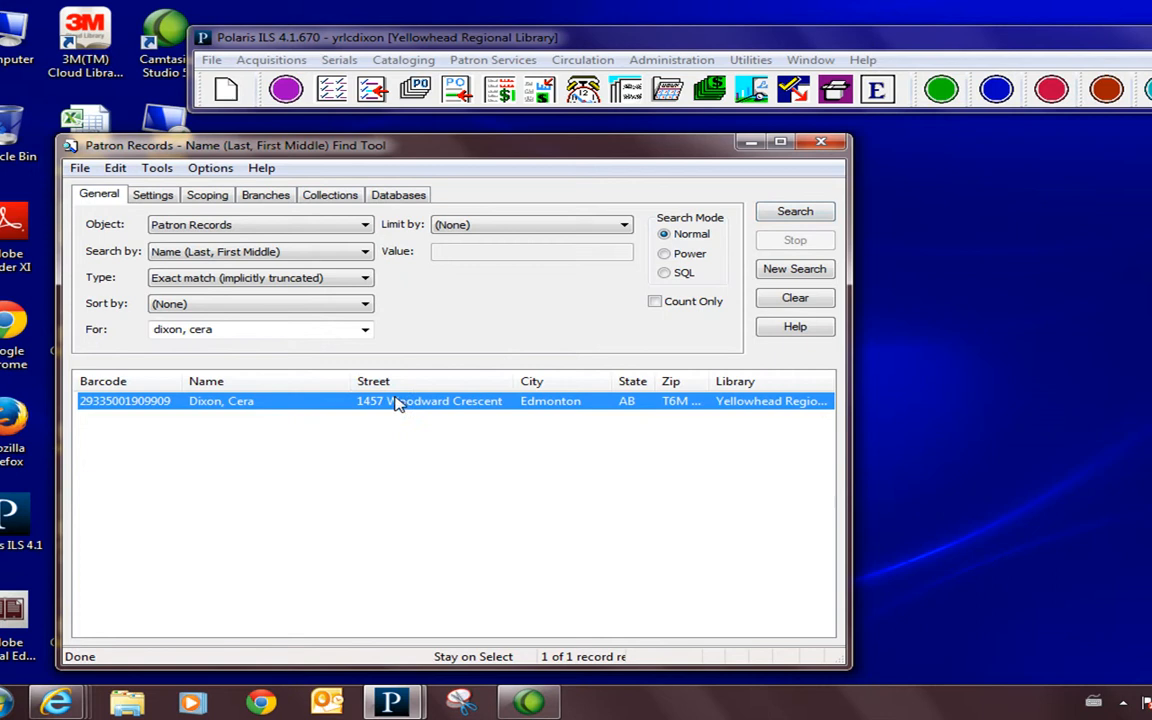
double_click(220, 400)
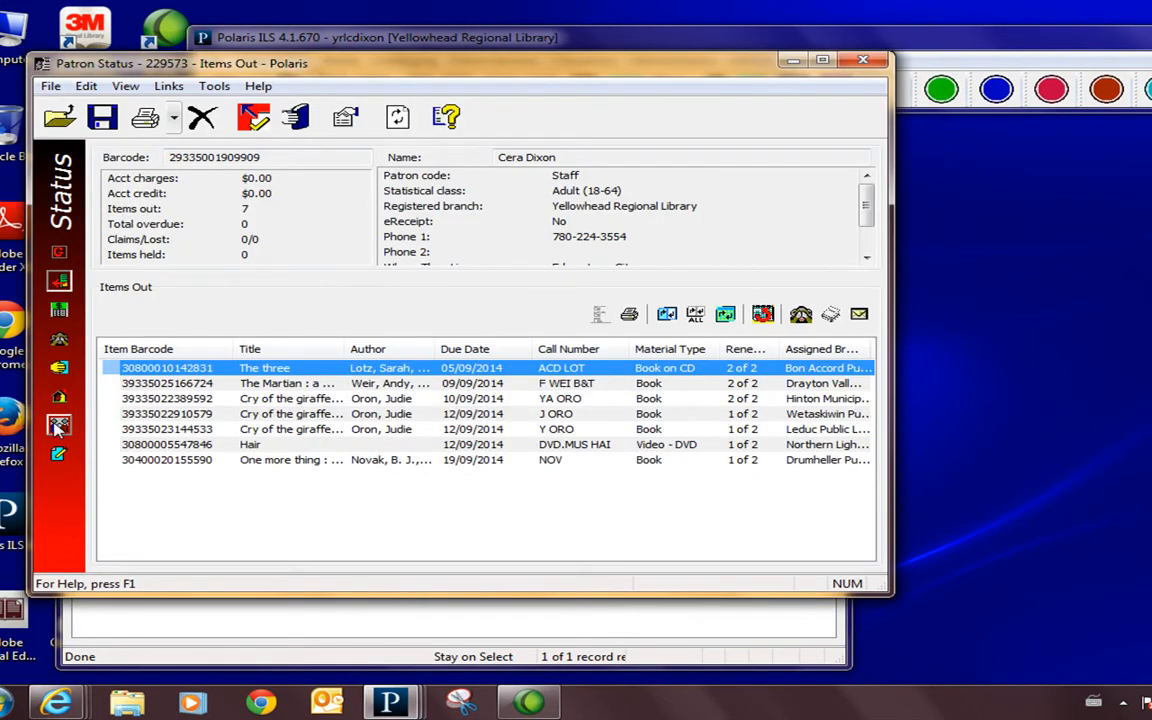
mouse_move(58, 424)
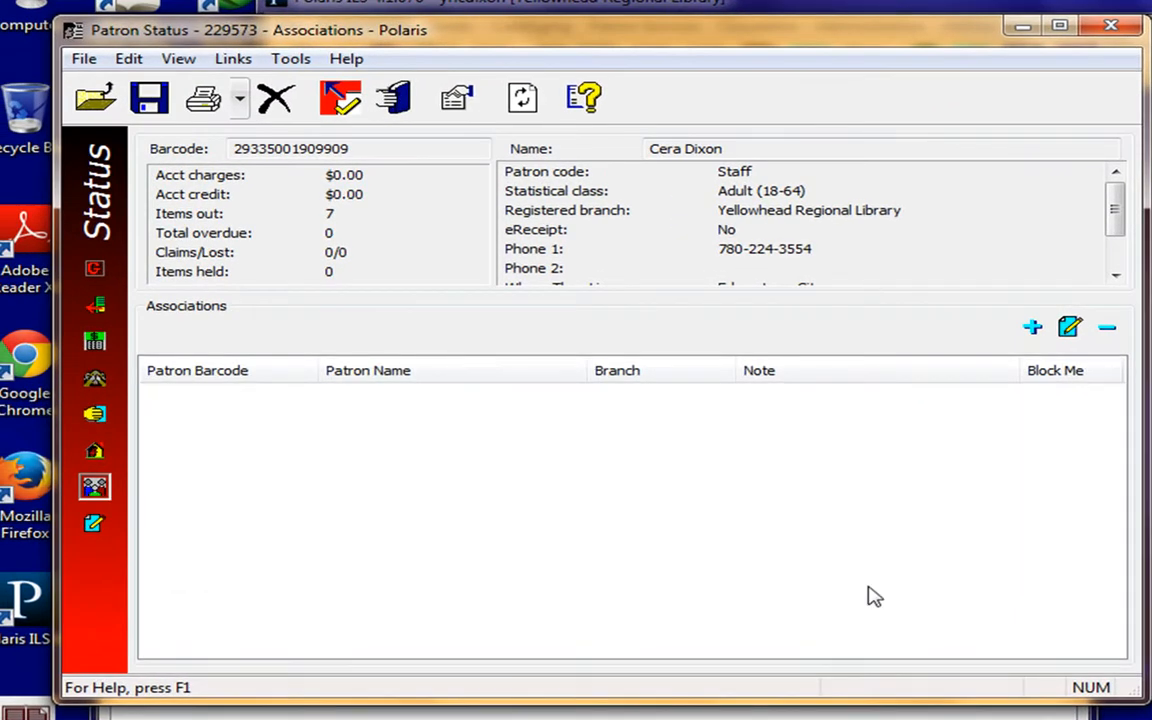
mouse_move(1032, 328)
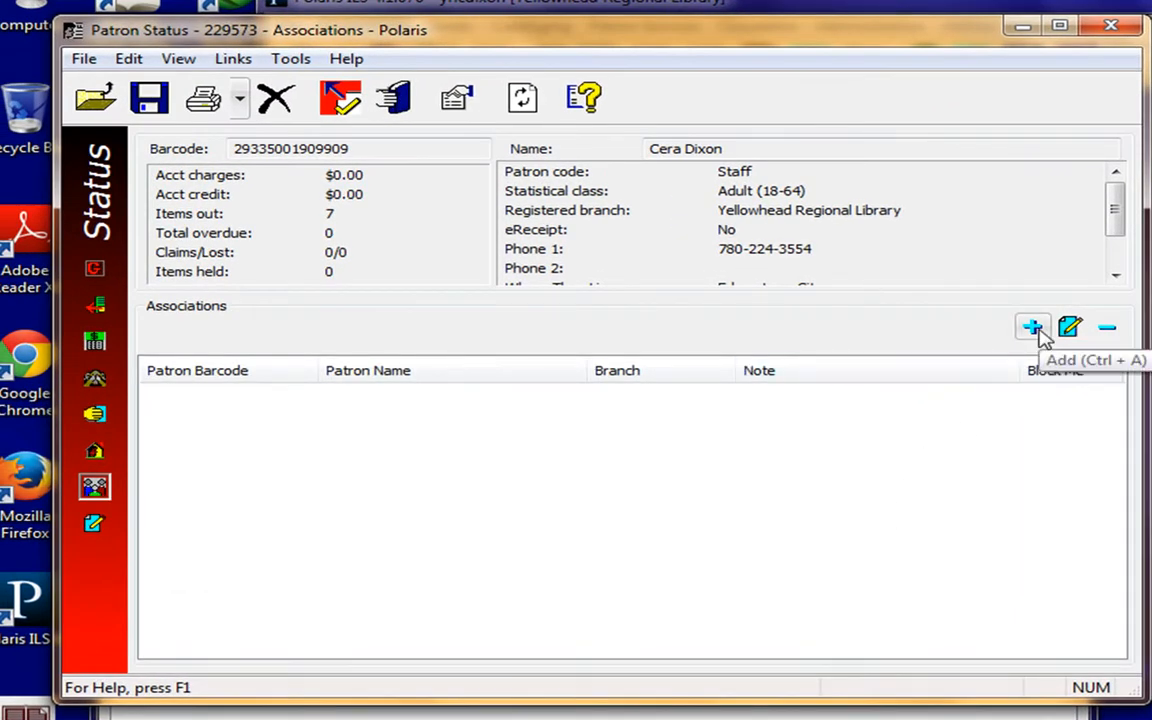
Start adding an associated patron from the Associations view
left_click(1032, 328)
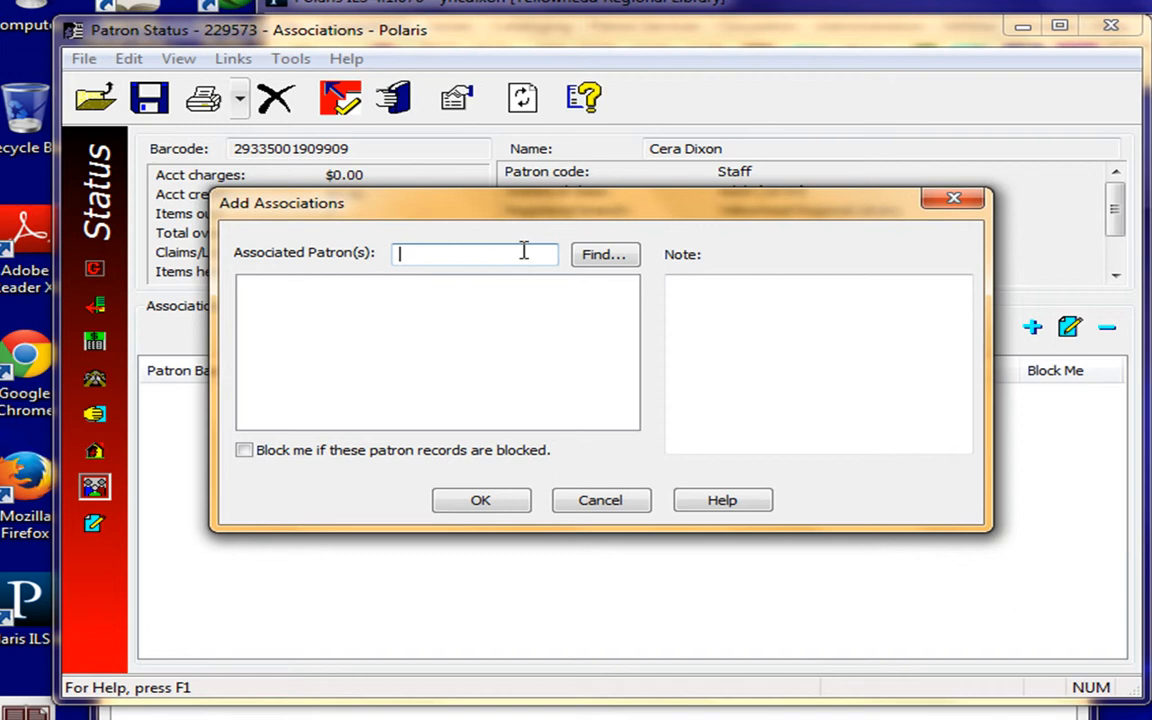
Search patrons by name for 'gal' to pick the first associated patron
left_click(604, 254)
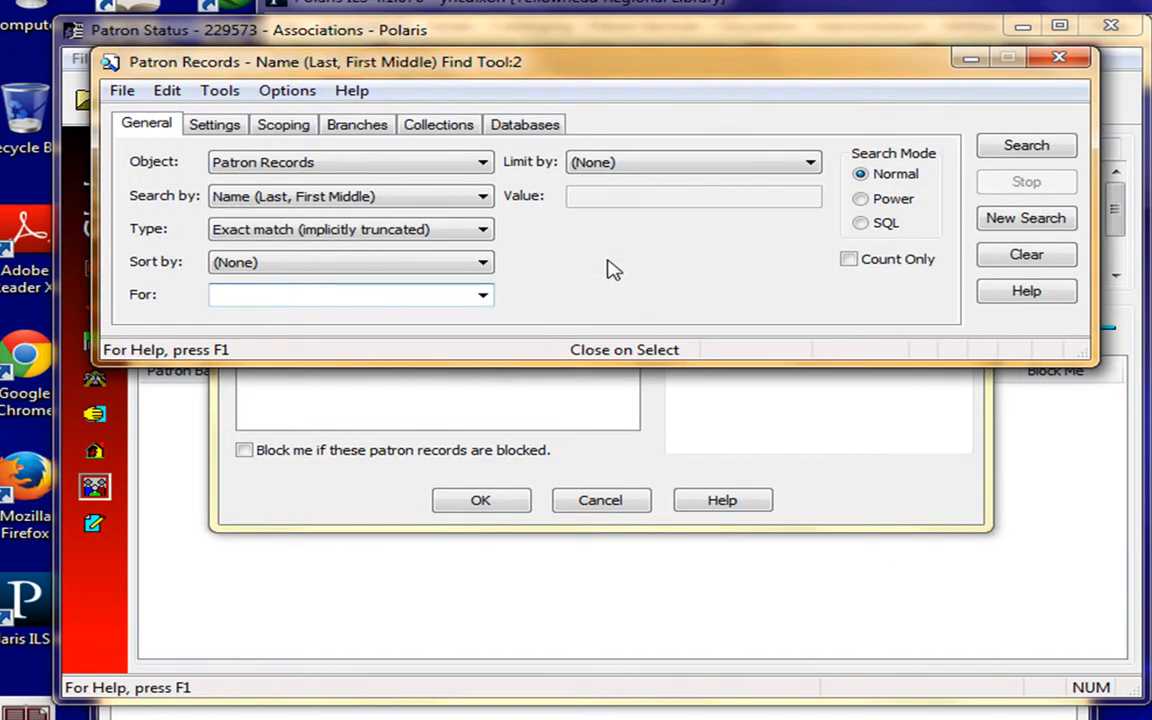
left_click(350, 294)
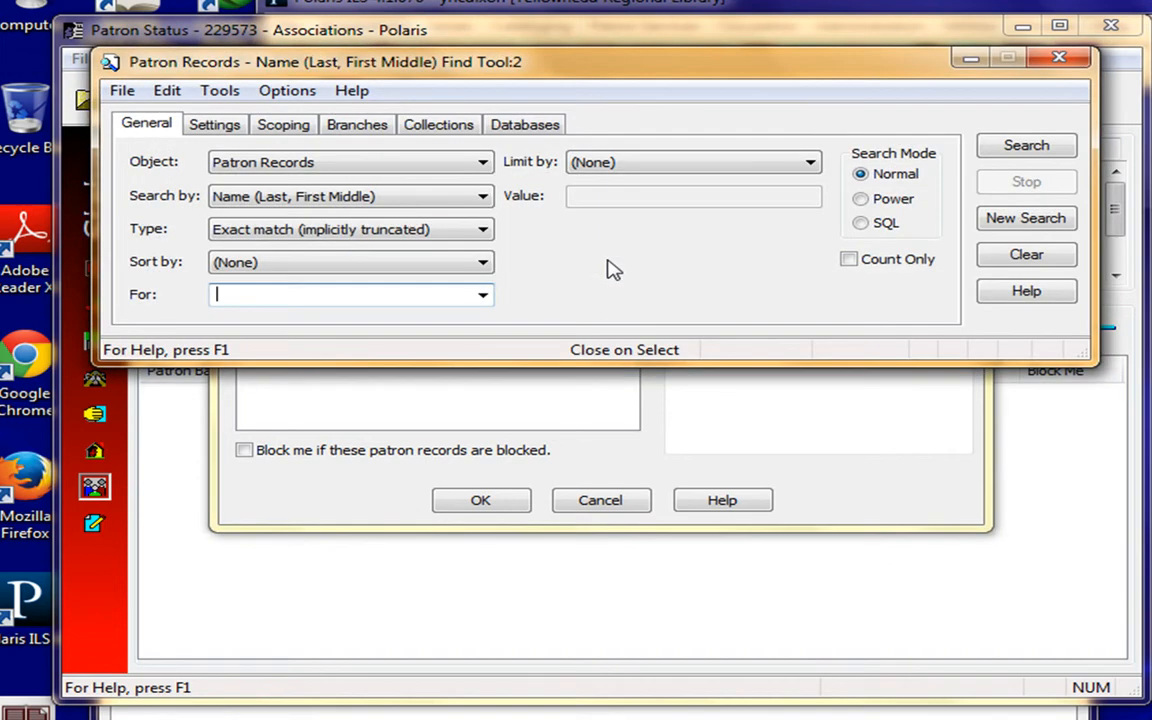
left_click(480, 196)
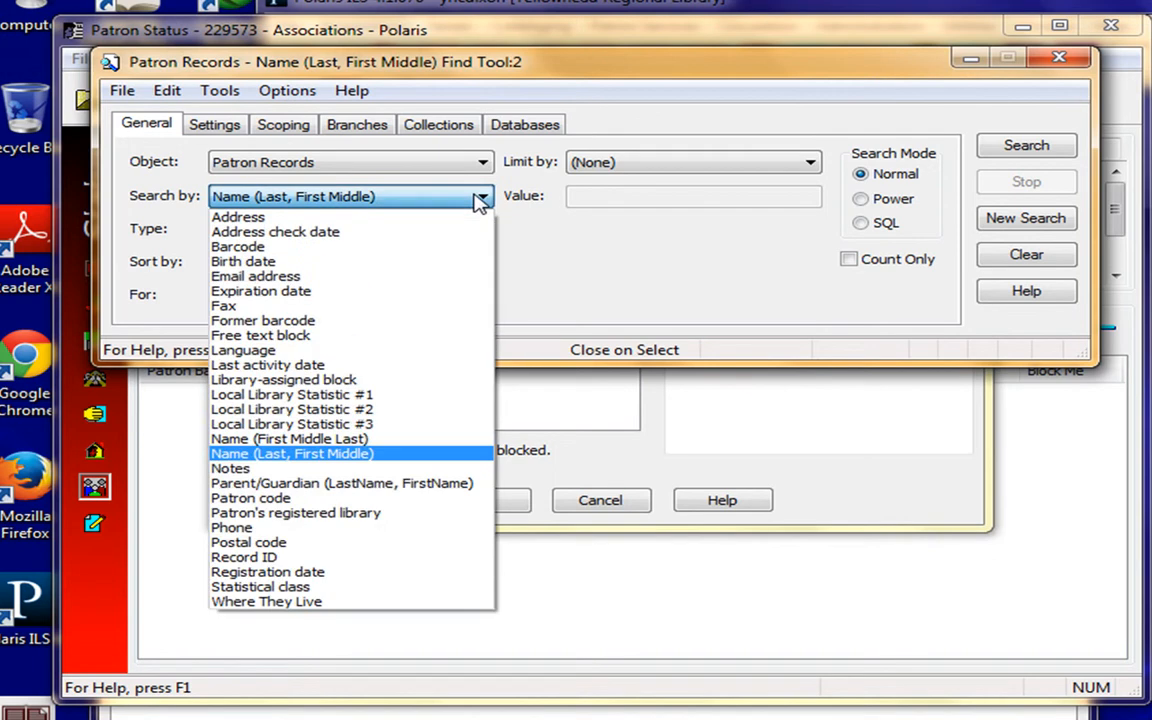
left_click(292, 452)
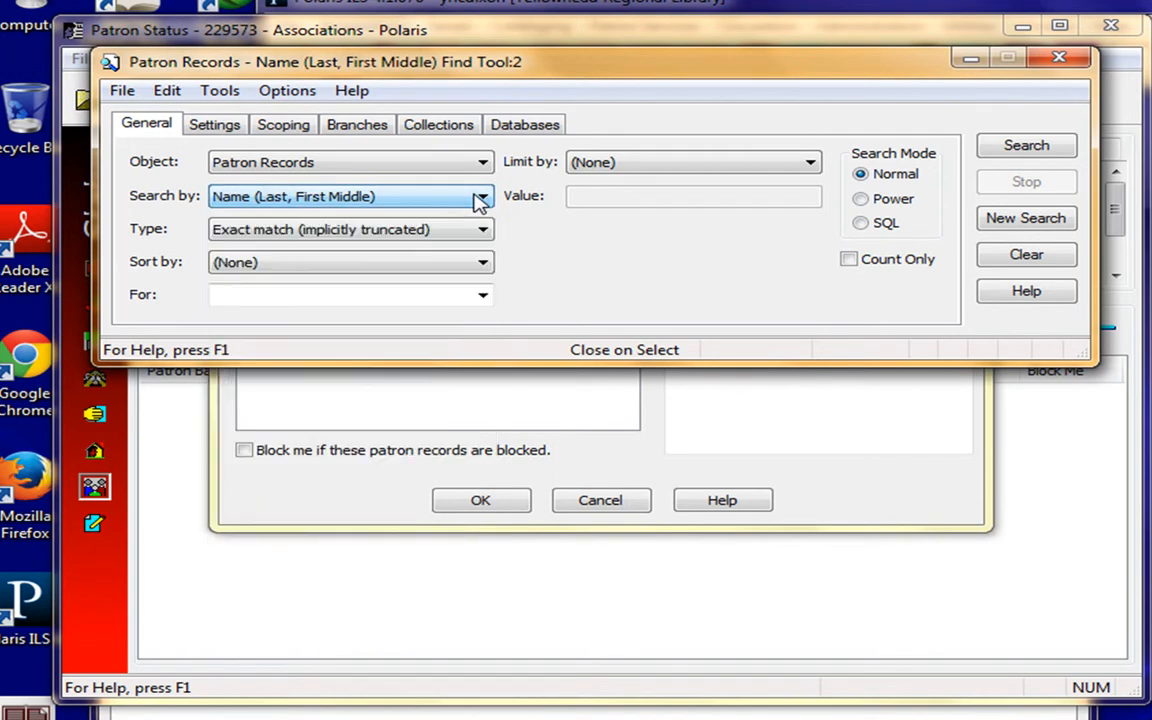
type("gal")
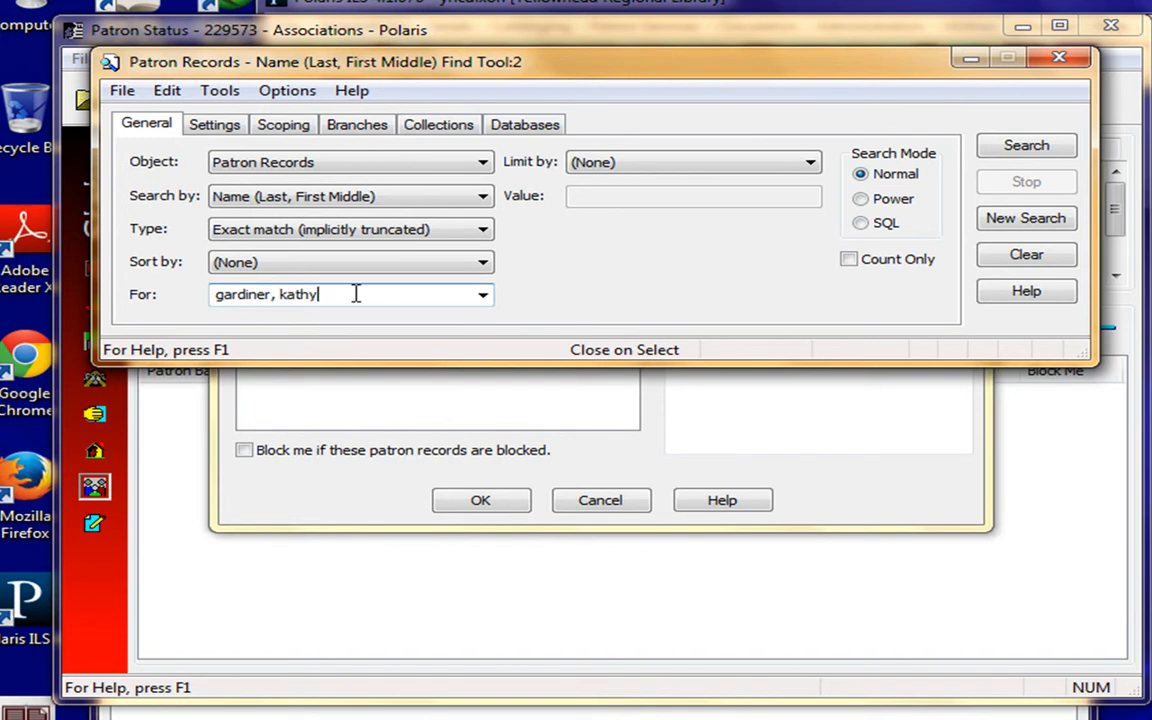
left_click(1024, 144)
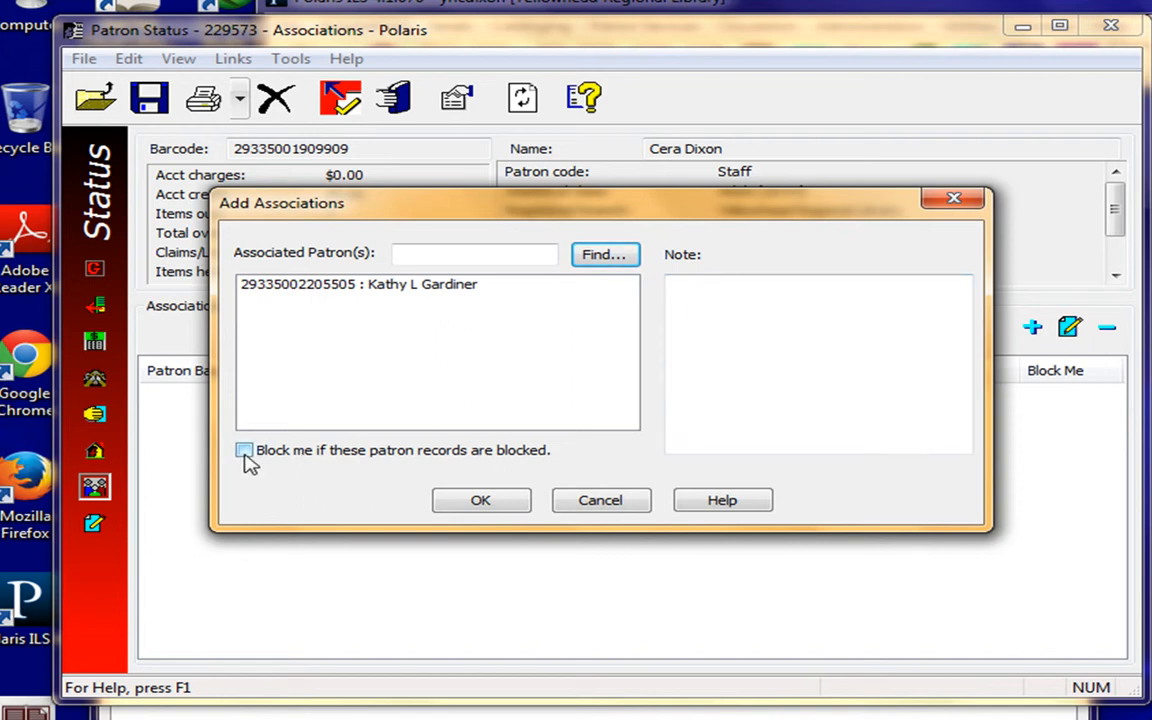
left_click(244, 450)
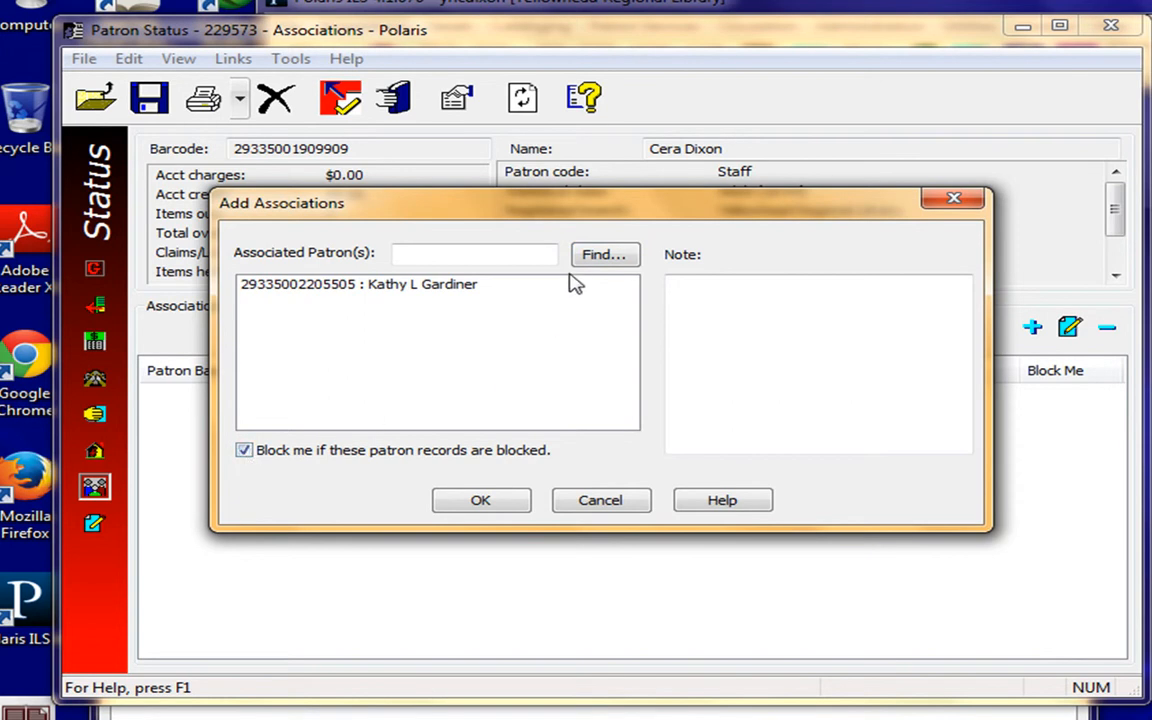
left_click(474, 252)
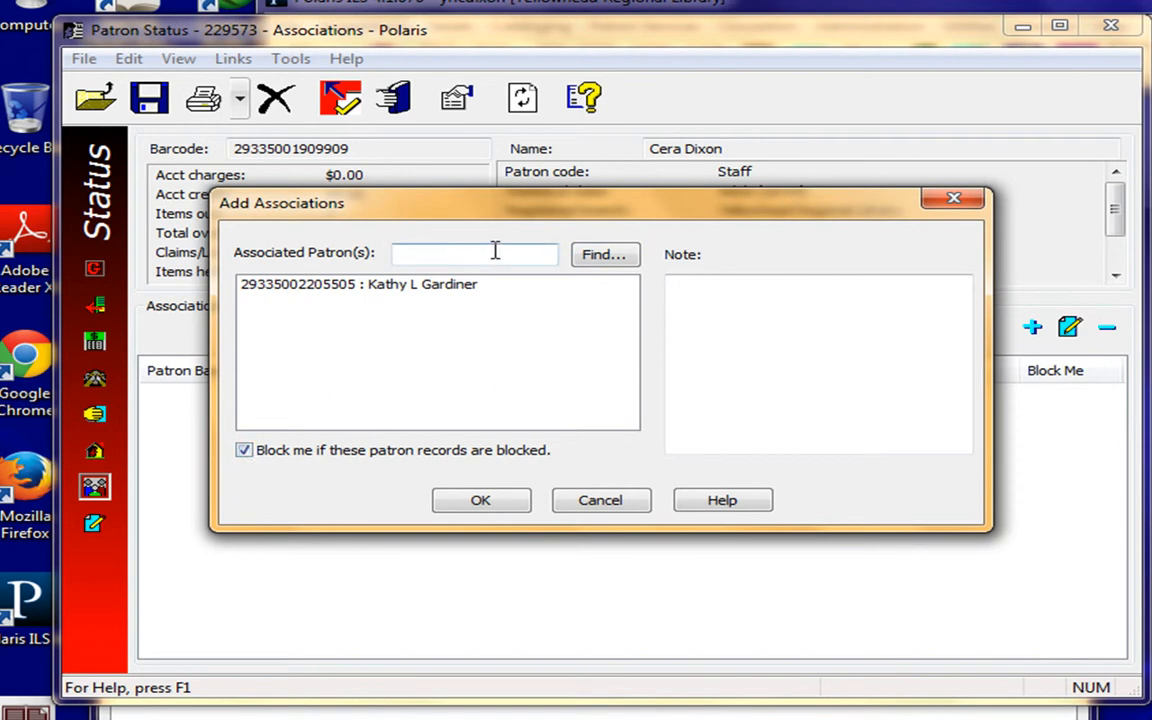
left_click(604, 254)
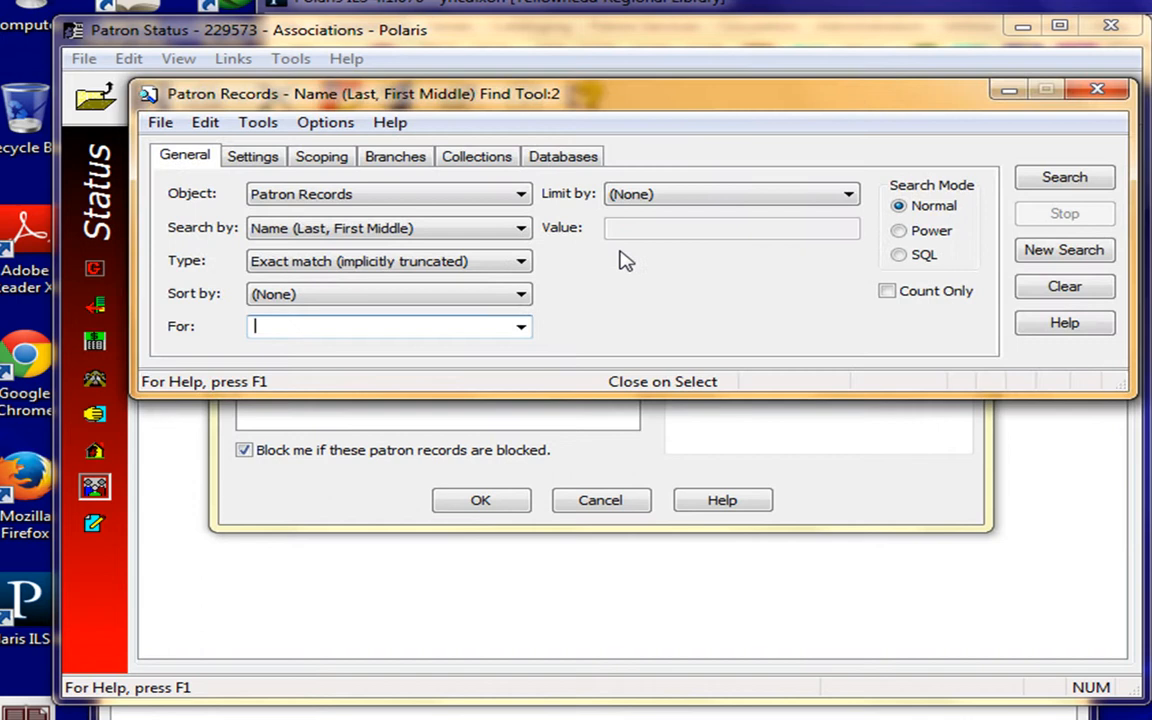
type("wilson,")
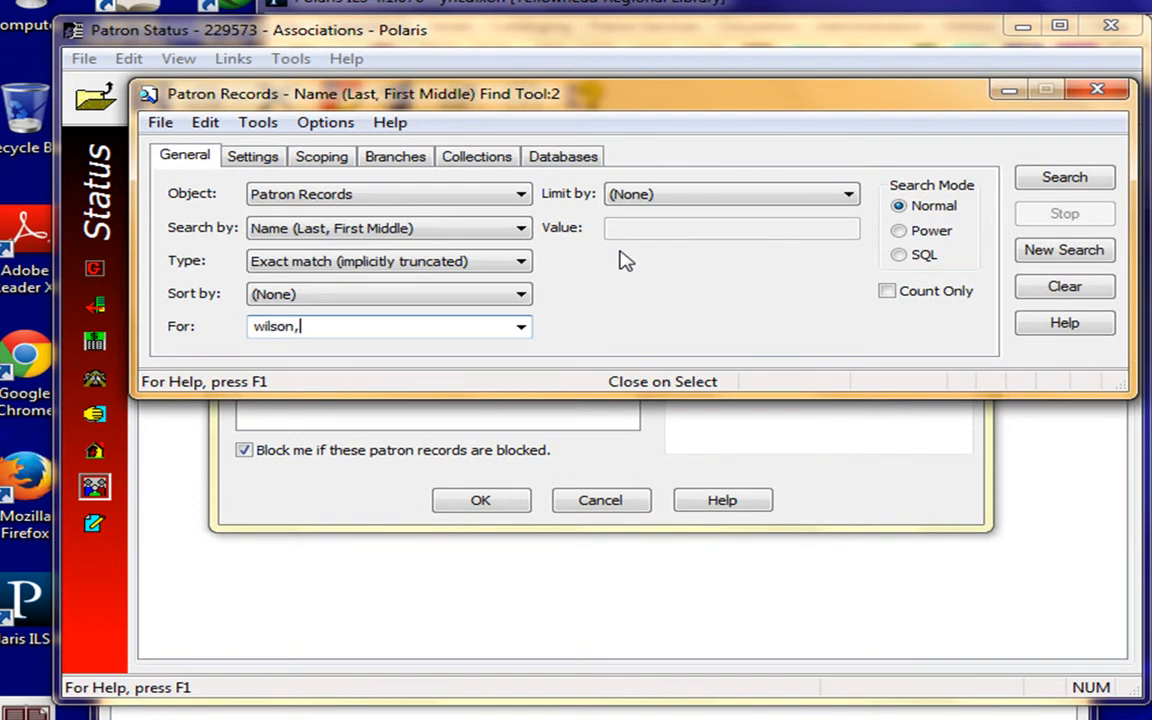
type("jocie")
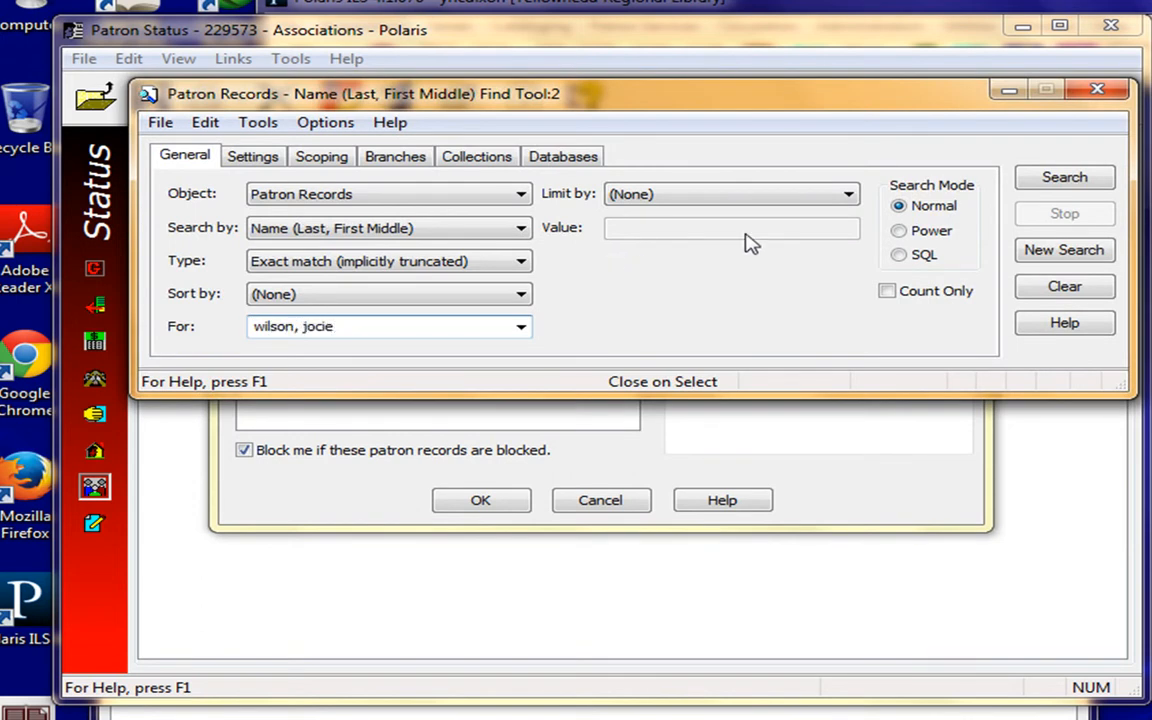
left_click(1064, 176)
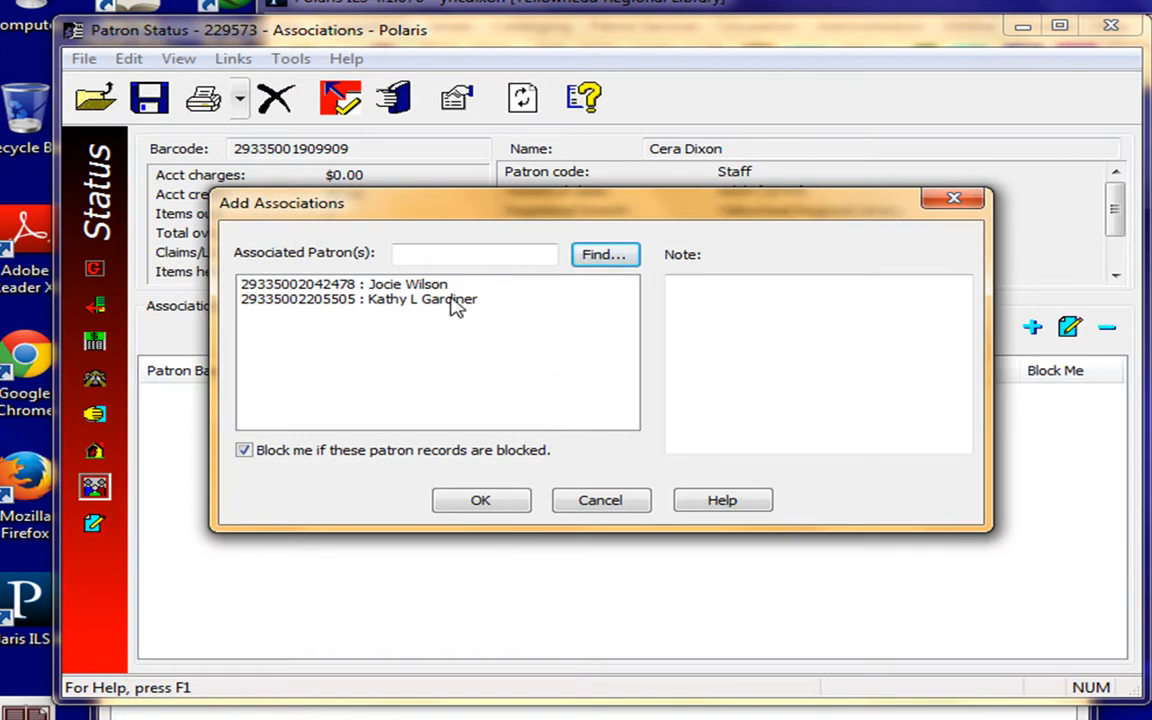
mouse_move(496, 458)
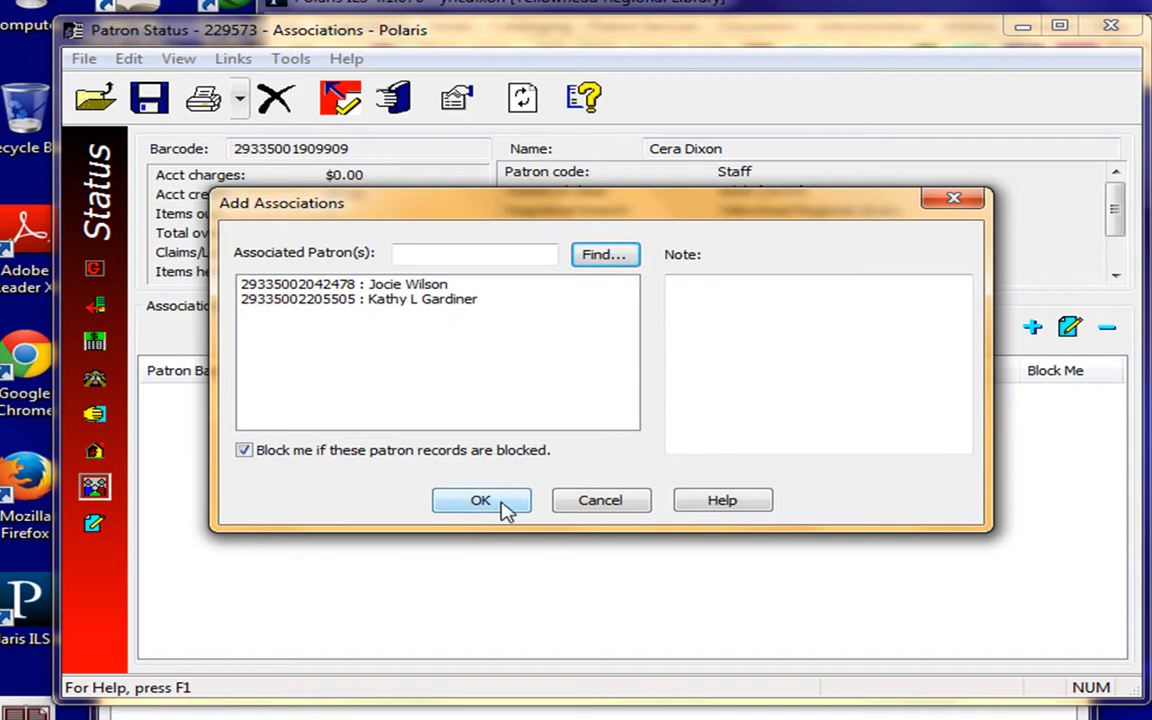
left_click(480, 500)
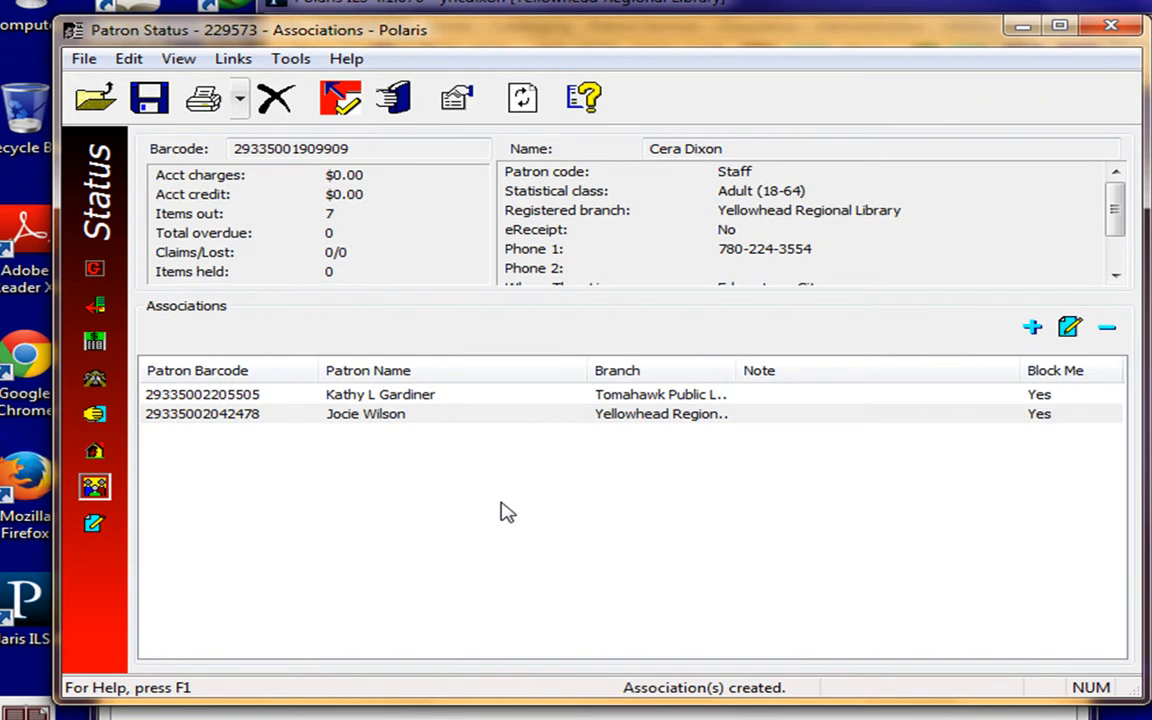
mouse_move(764, 476)
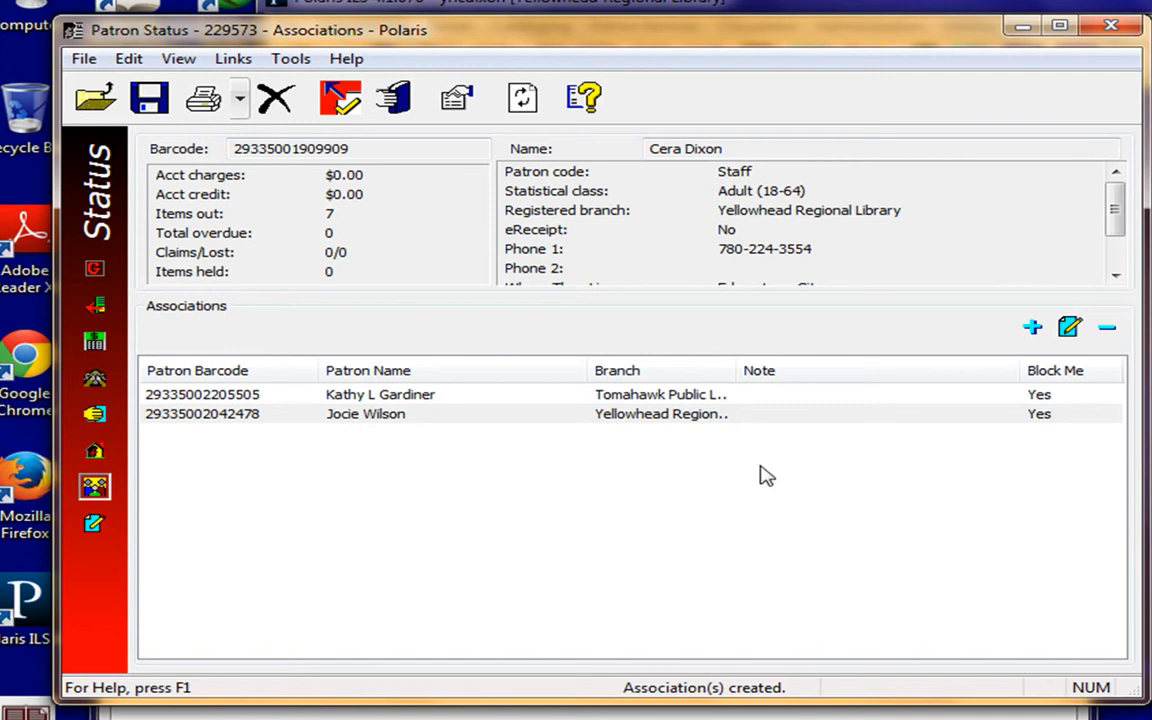
mouse_move(1058, 412)
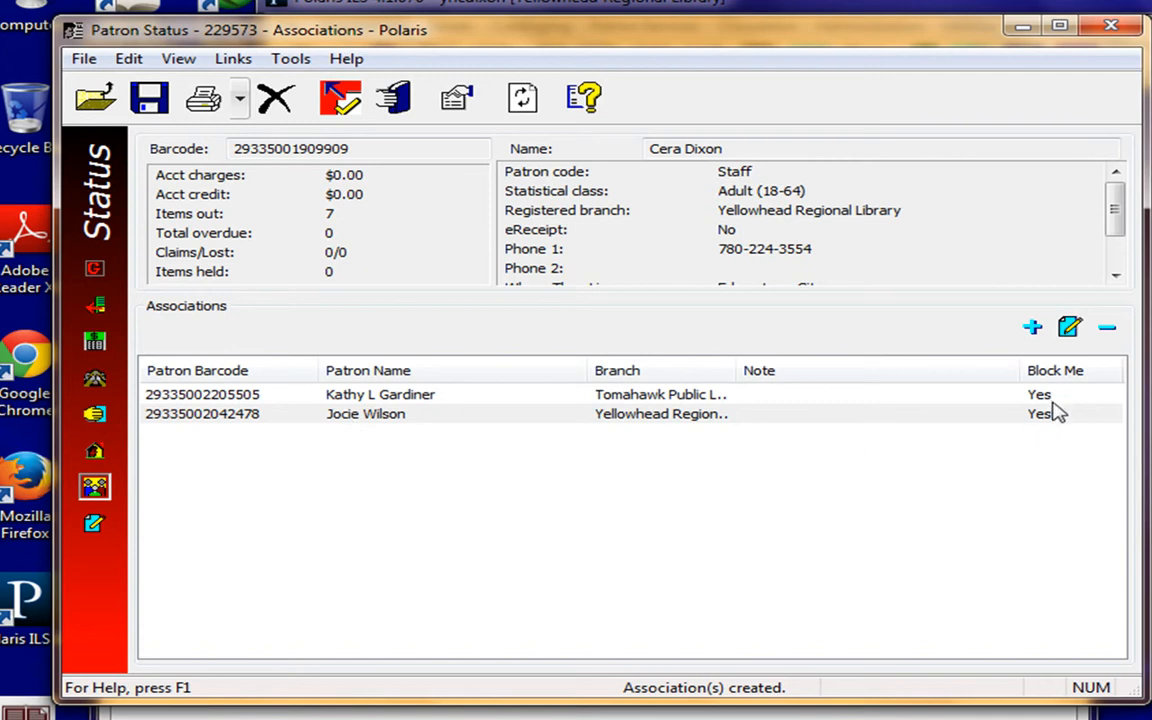
mouse_move(1052, 410)
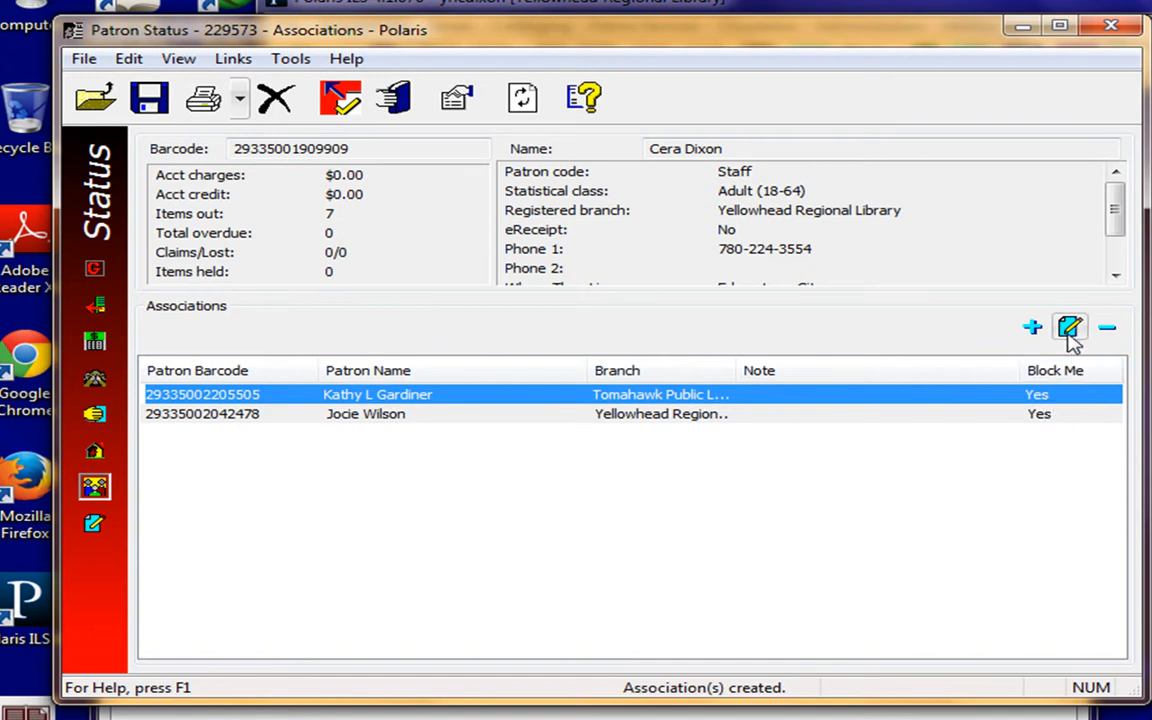
left_click(1068, 328)
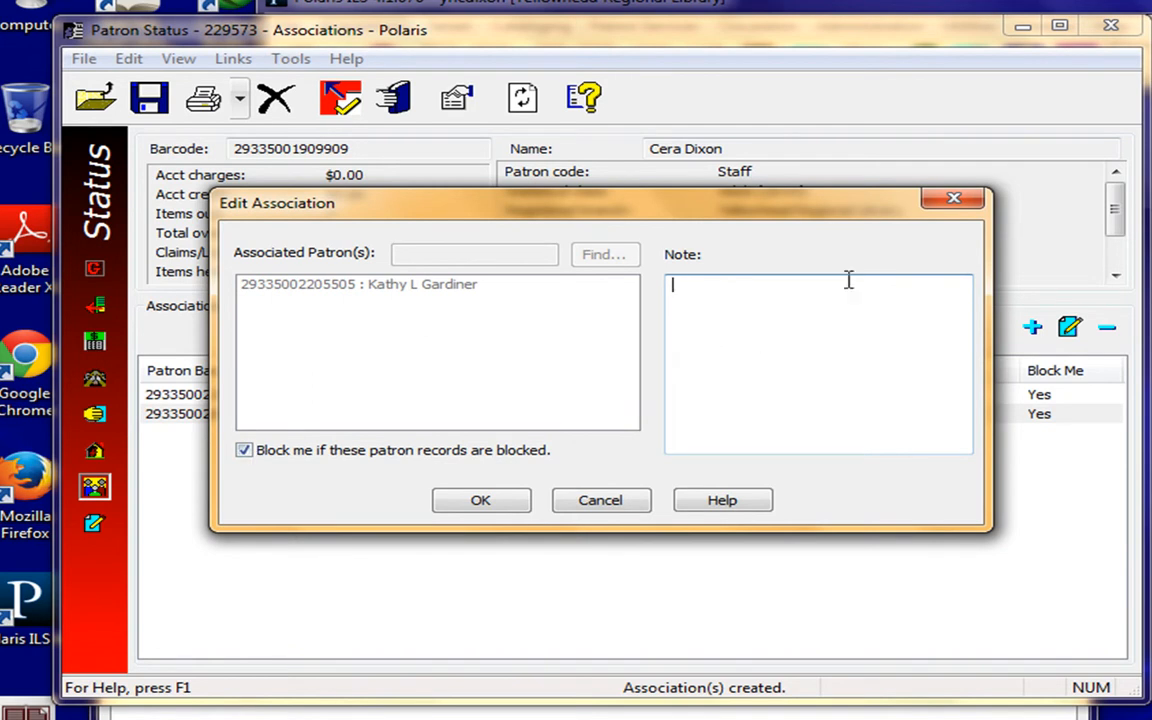
mouse_move(952, 198)
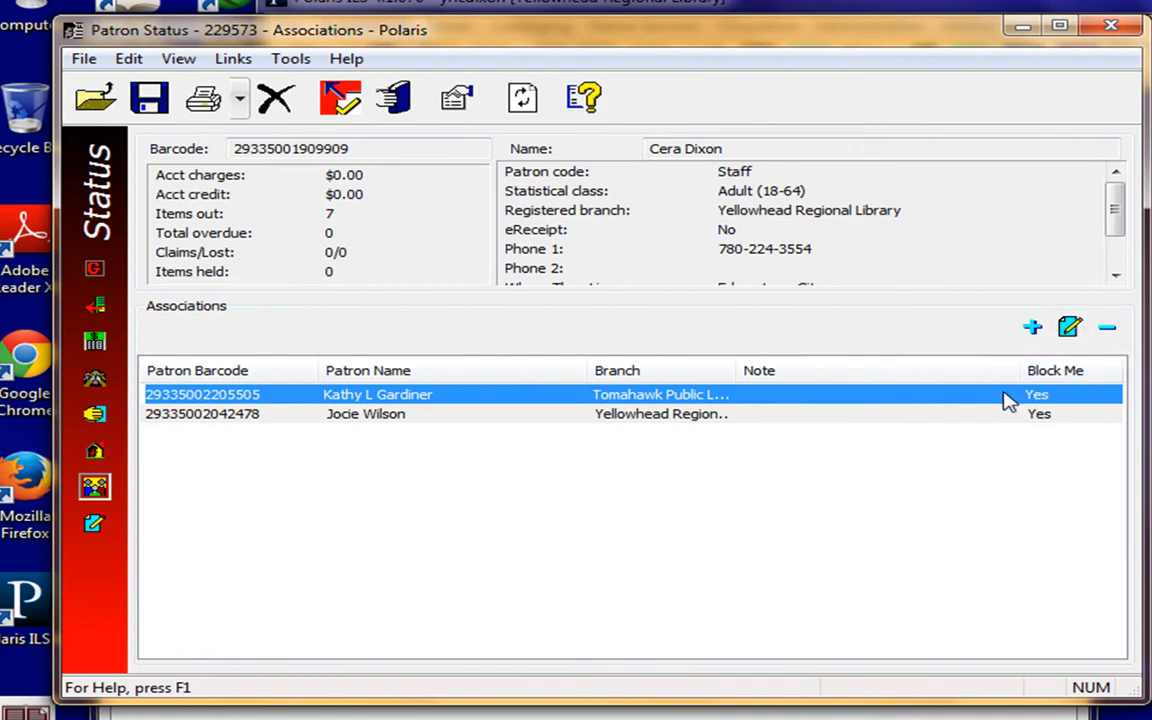
mouse_move(1108, 328)
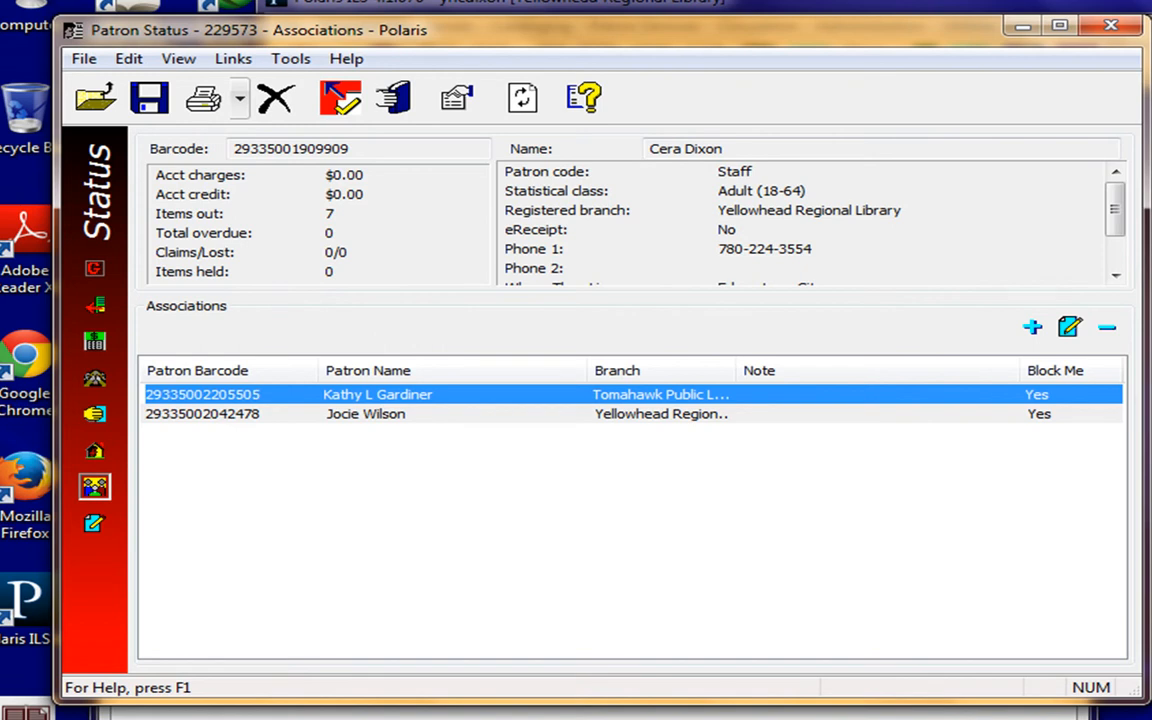
mouse_move(430, 394)
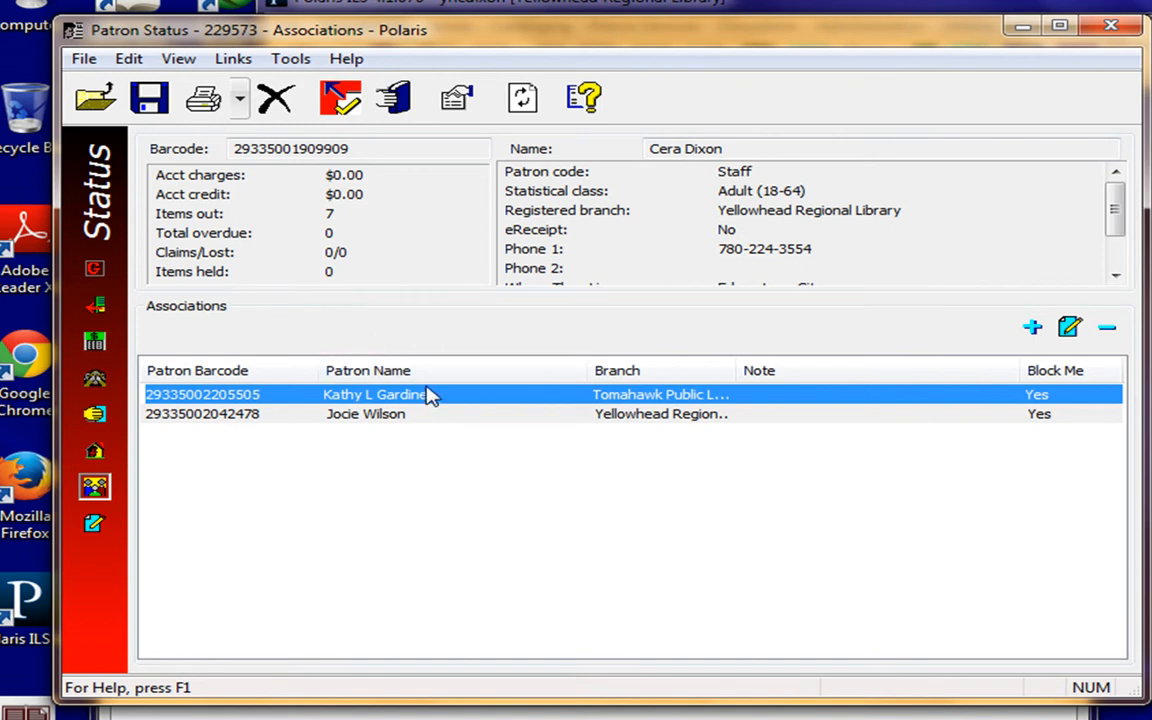